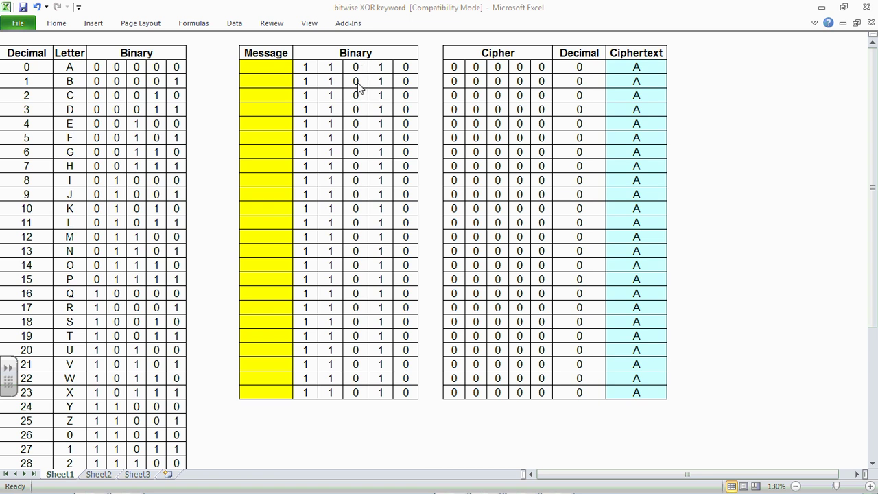
pyautogui.moveTo(274, 137)
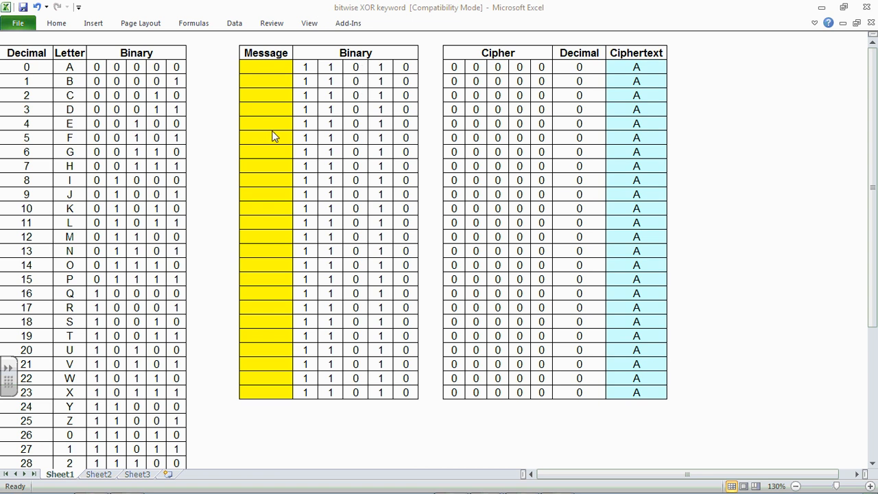
# Enter the keyword letters p, a, s, s, w, o, r, d into the yellow Keyword cells.
pyautogui.click(266, 66)
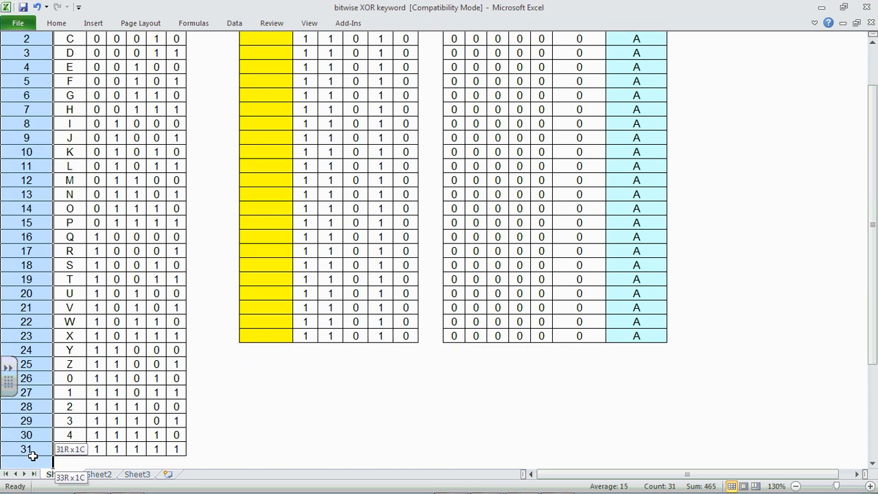
pyautogui.scroll(3)
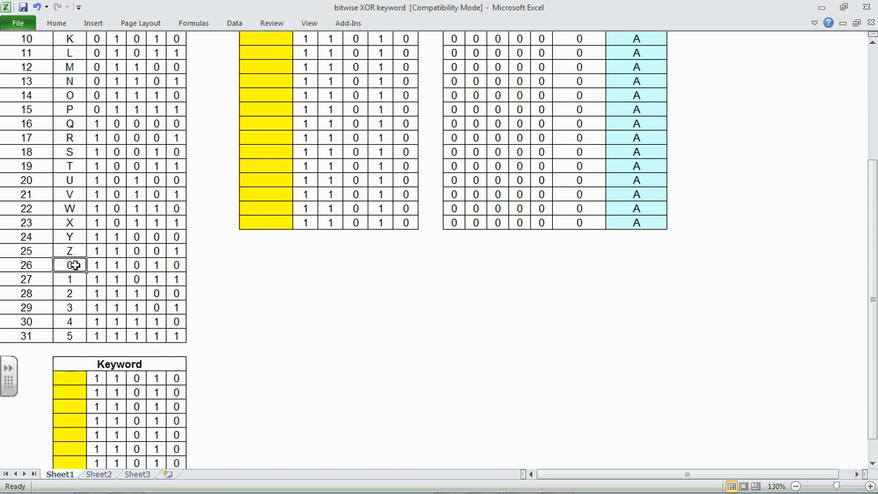
pyautogui.moveTo(68, 265); pyautogui.dragTo(69, 335)
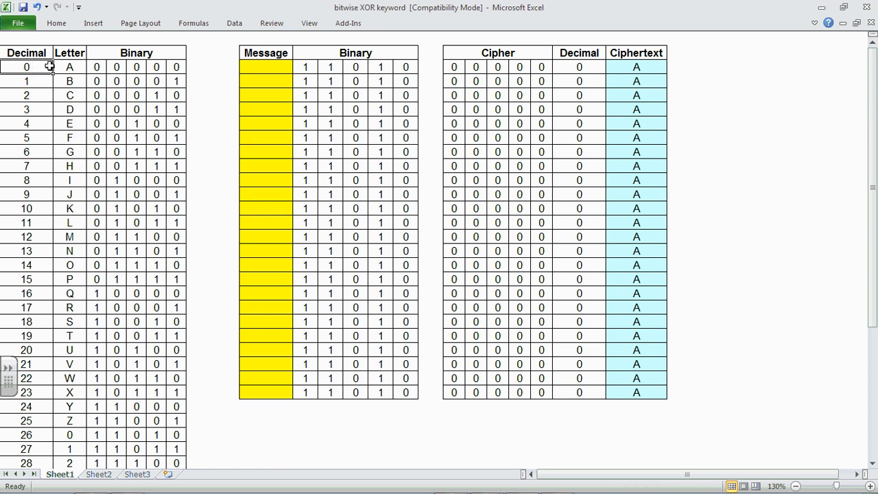
pyautogui.click(26, 81)
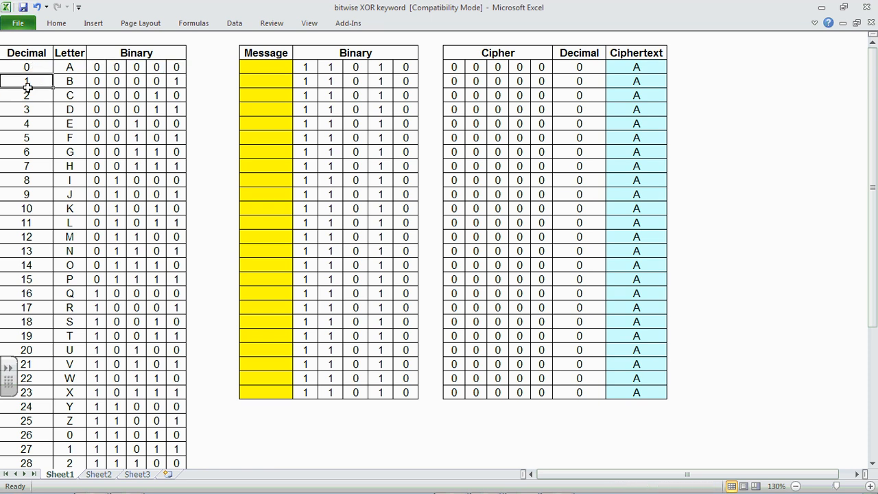
pyautogui.click(209, 83)
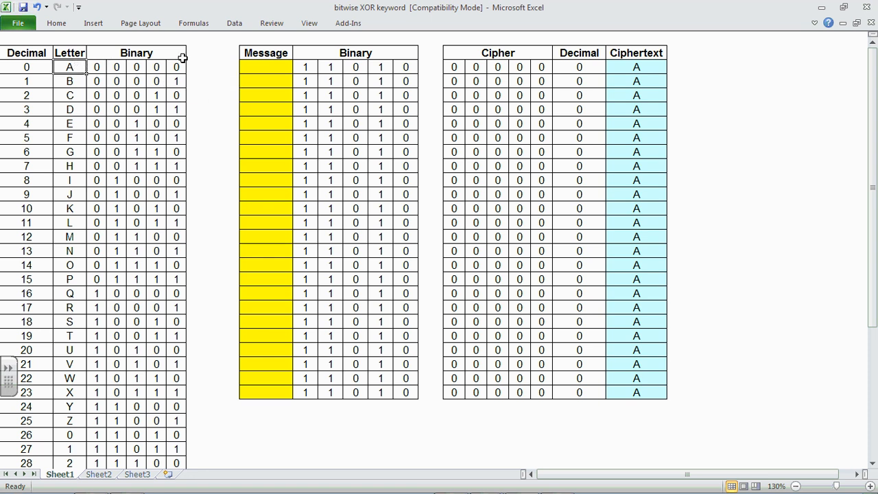
pyautogui.moveTo(69, 166)
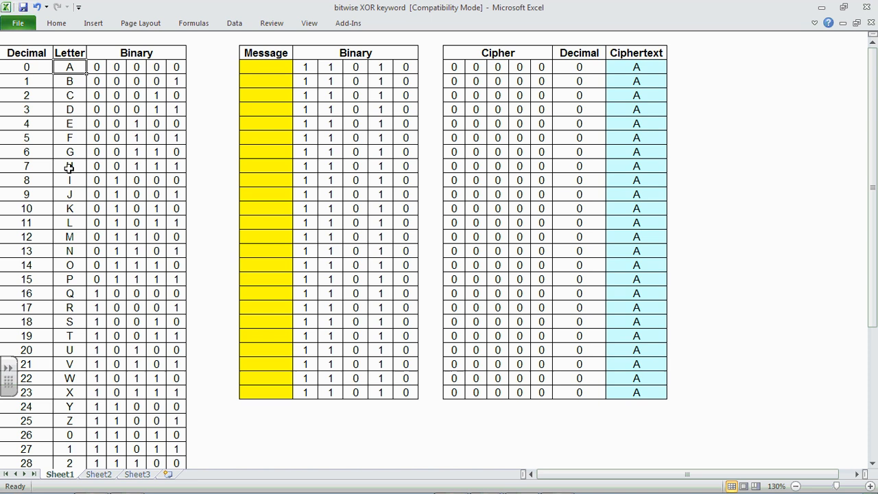
pyautogui.moveTo(113, 166)
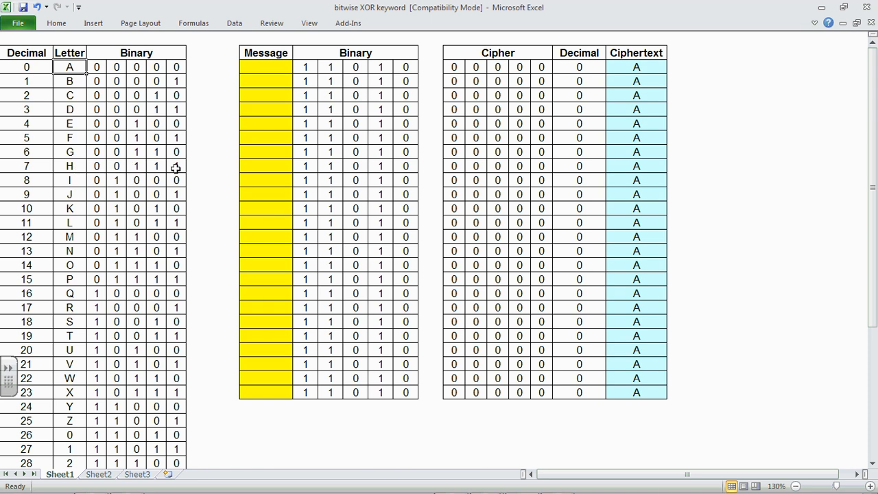
pyautogui.scroll(-3)
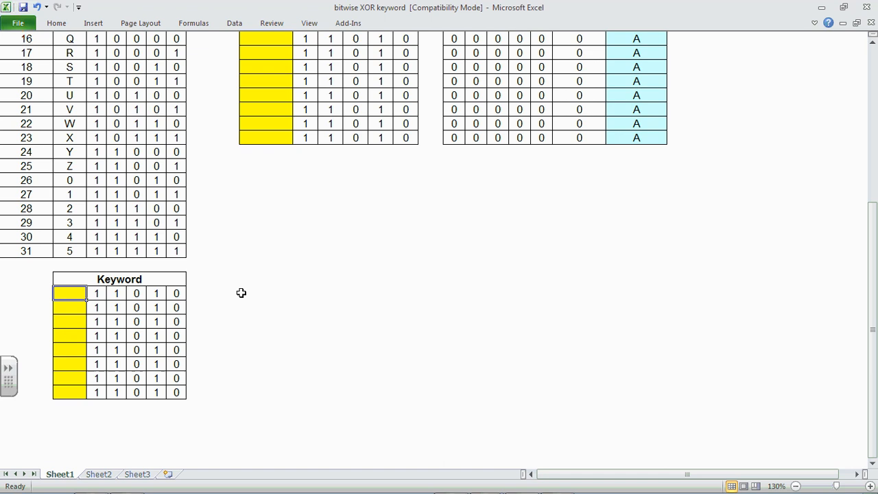
pyautogui.write('p')
pyautogui.click(69, 377)
pyautogui.write('r')
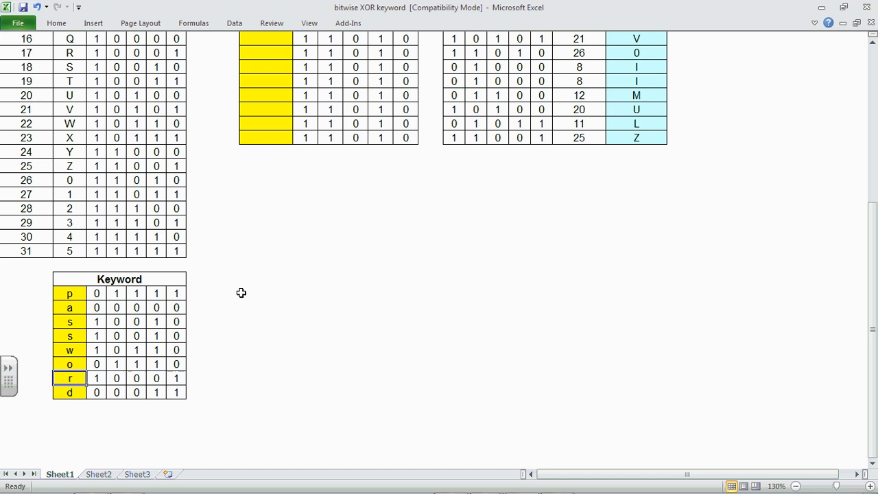
pyautogui.moveTo(258, 314)
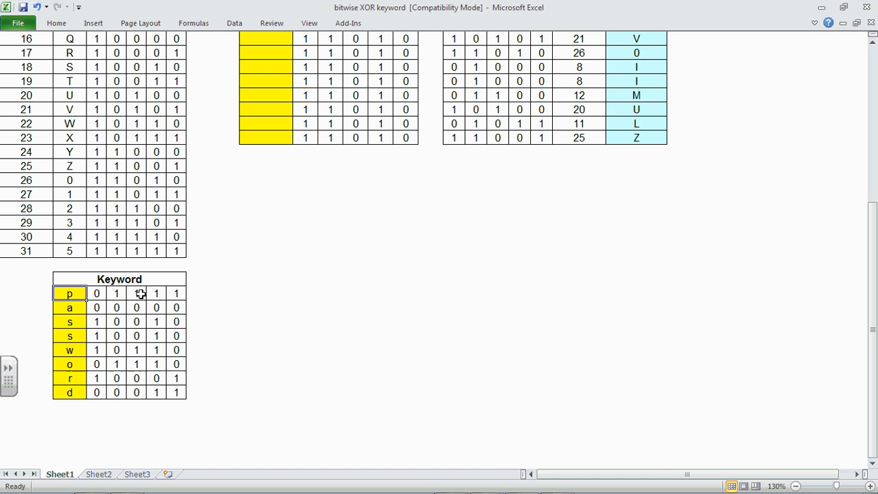
pyautogui.scroll(3)
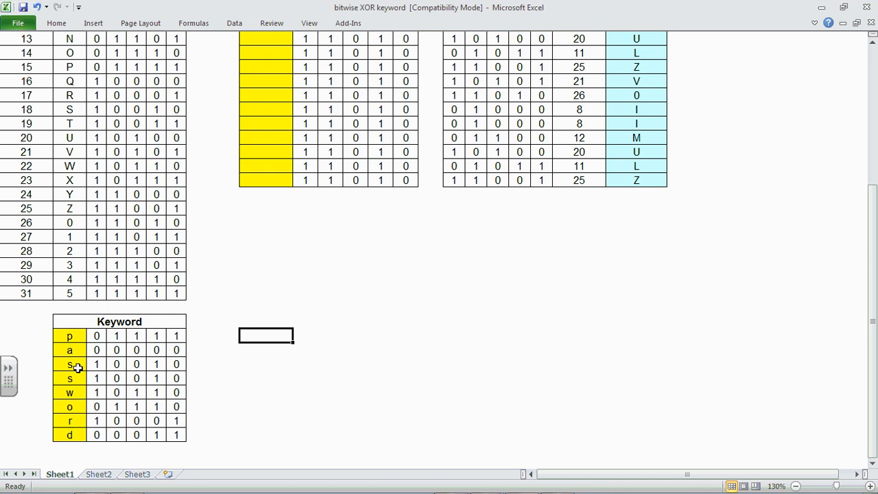
pyautogui.moveTo(78, 379)
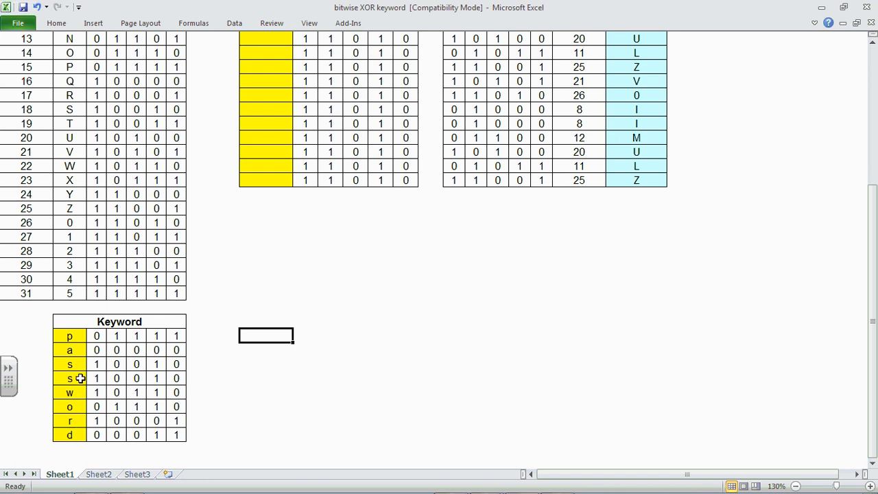
# Enter 'thisisasecretmessage' letter by letter down the Message column, ending with 'sage'.
pyautogui.scroll(3)
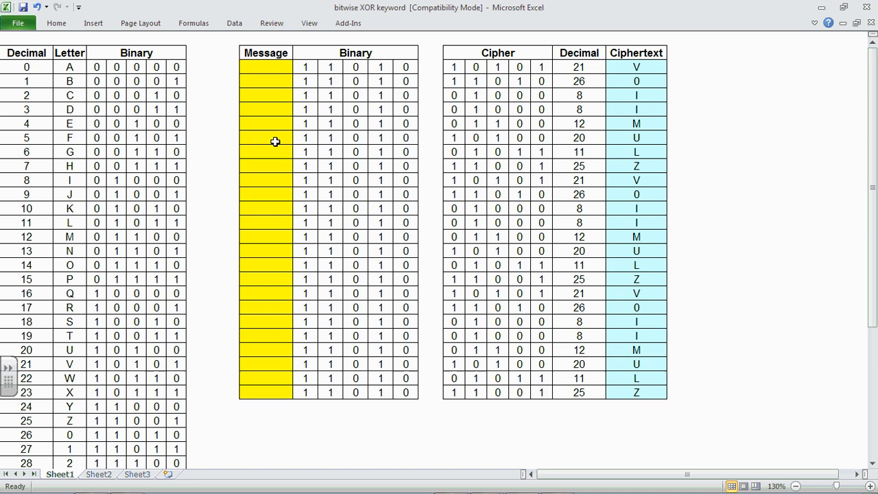
pyautogui.click(266, 65)
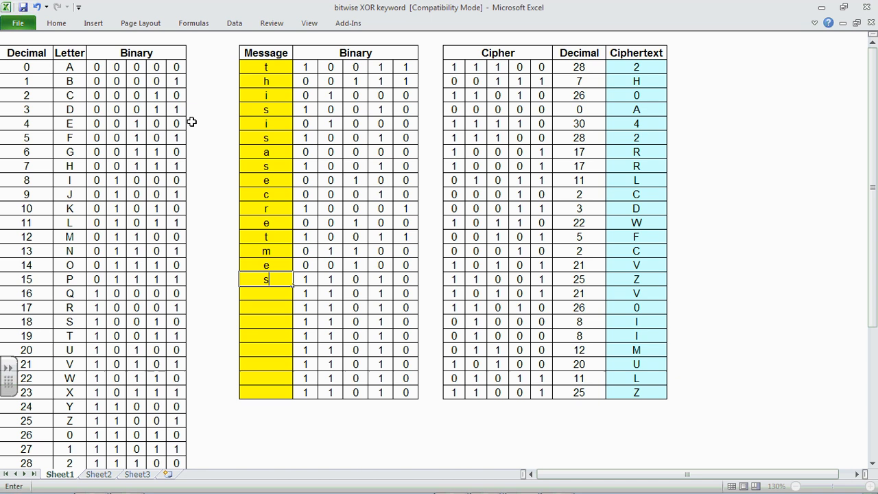
pyautogui.write('sage')
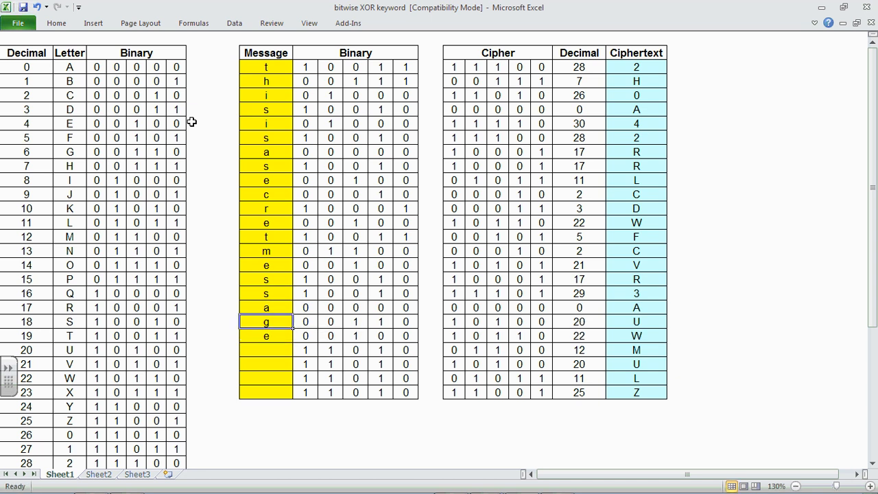
pyautogui.click(268, 67)
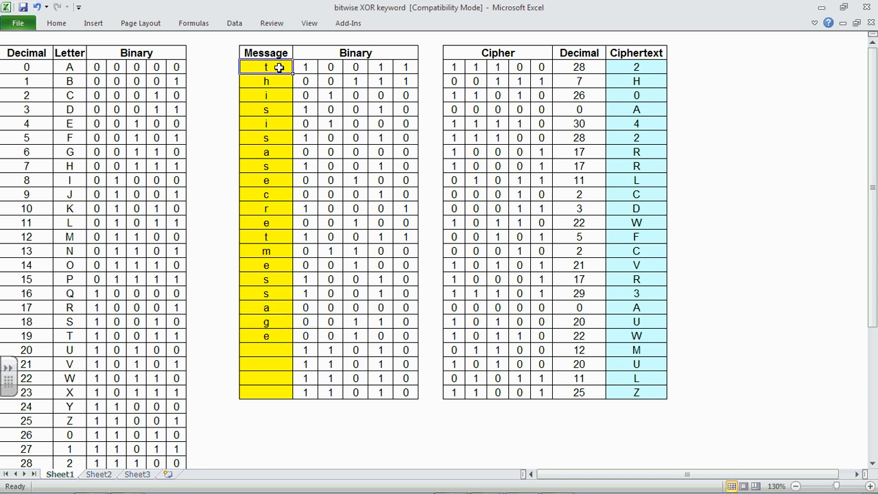
pyautogui.moveTo(422, 68)
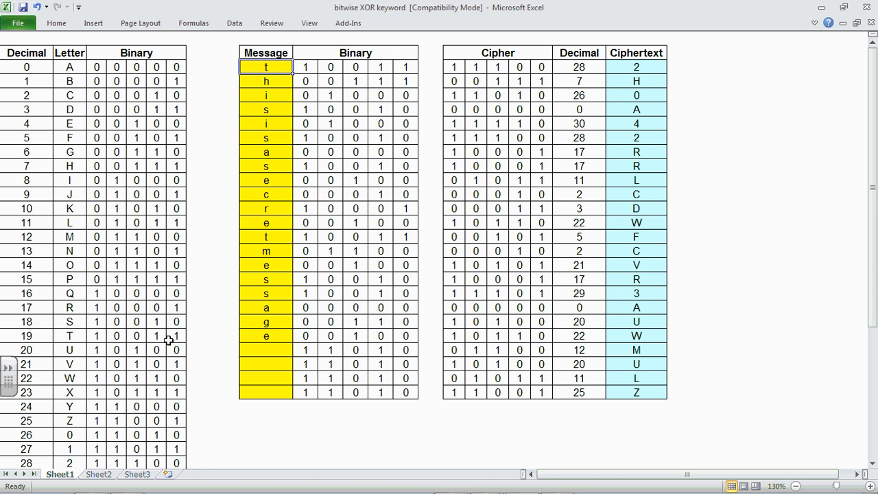
pyautogui.moveTo(408, 56)
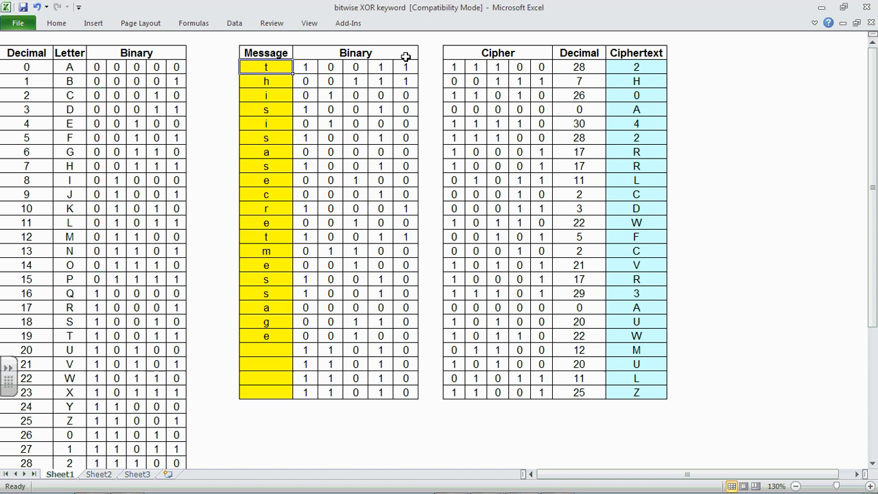
pyautogui.moveTo(266, 66); pyautogui.dragTo(266, 124)
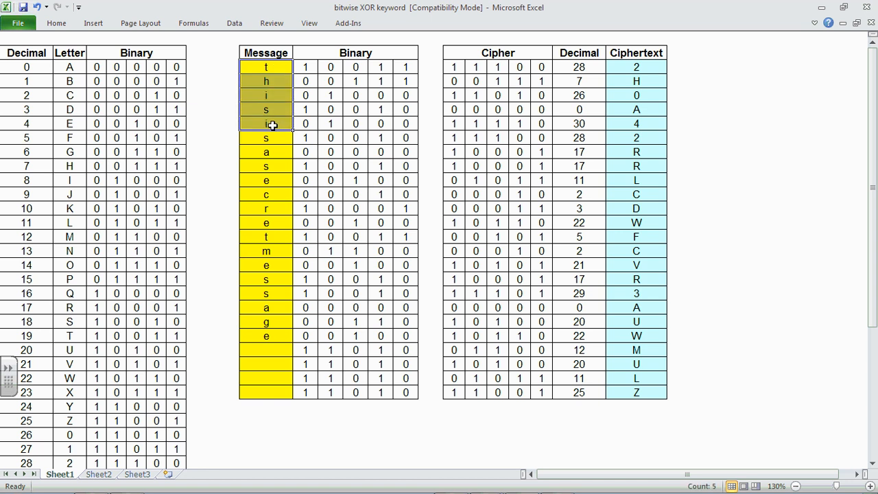
pyautogui.moveTo(266, 67); pyautogui.dragTo(267, 165)
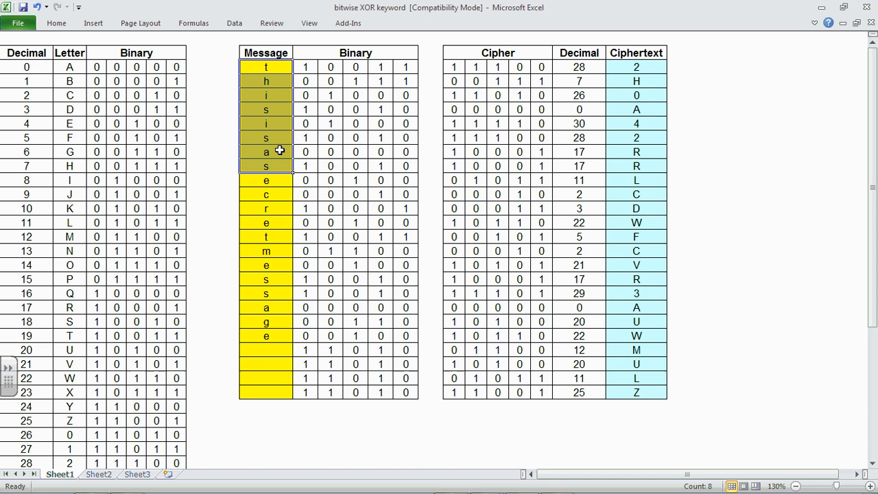
pyautogui.scroll(-3)
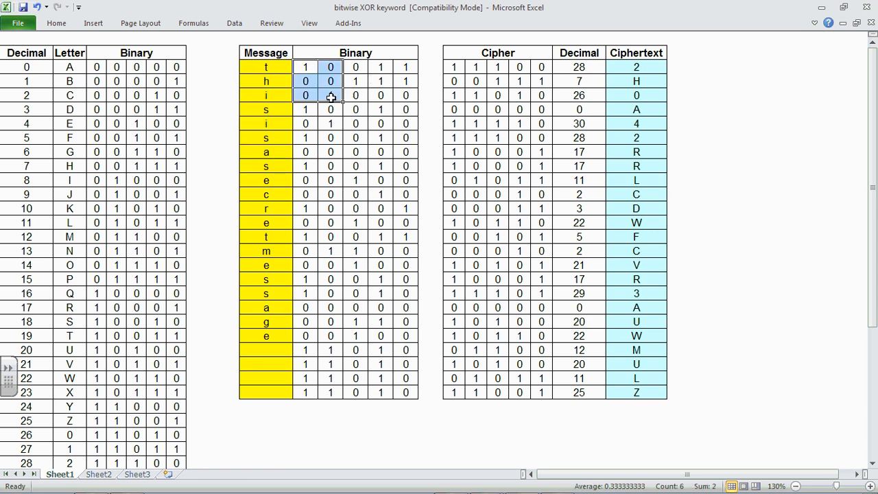
pyautogui.scroll(-3)
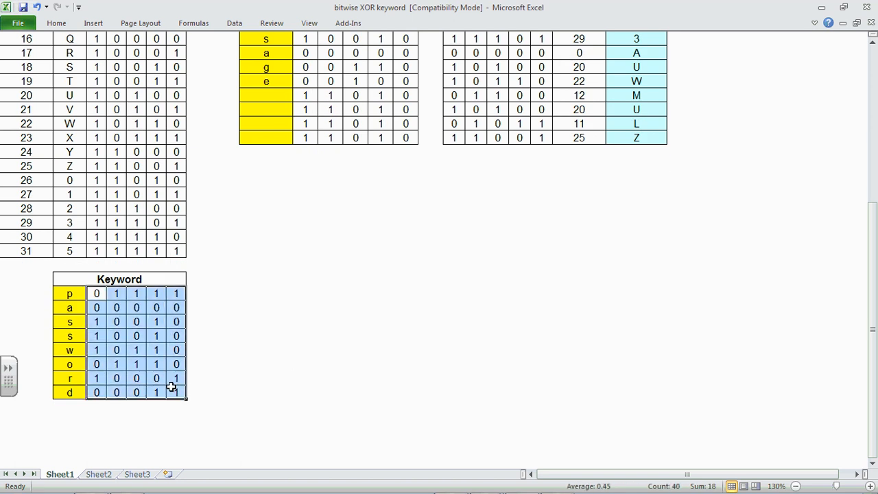
pyautogui.scroll(3)
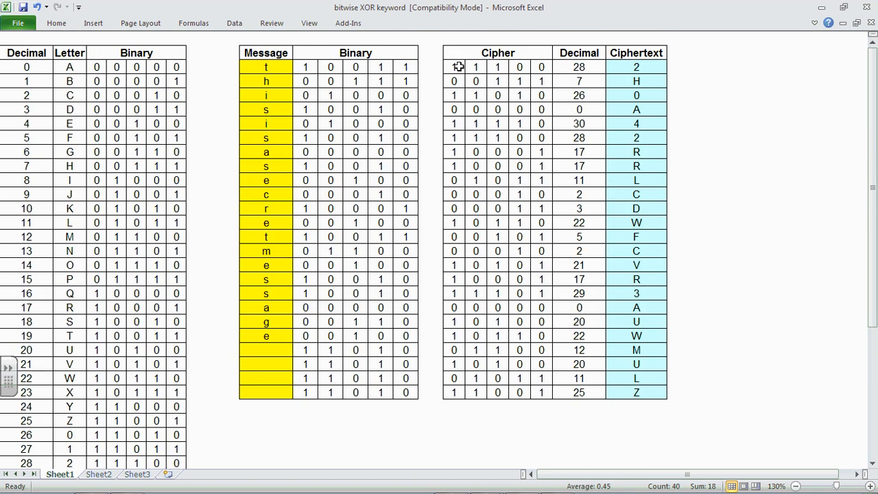
pyautogui.moveTo(452, 66); pyautogui.dragTo(541, 166)
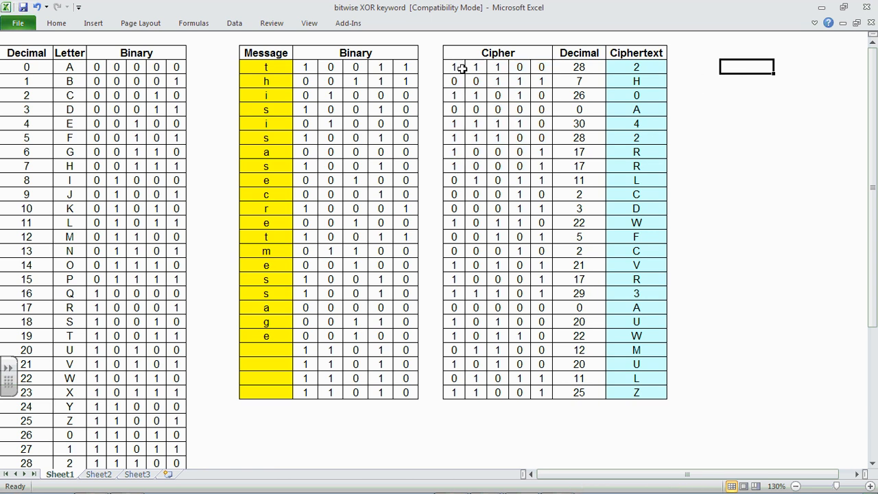
pyautogui.moveTo(454, 67)
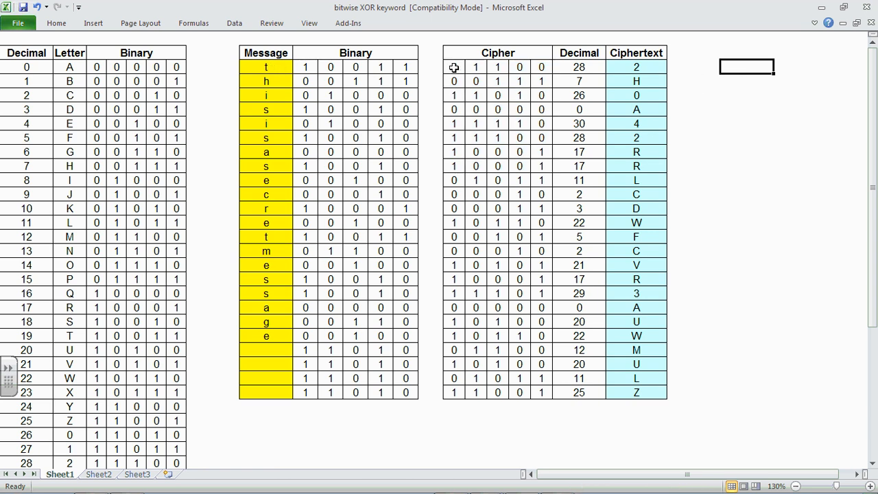
pyautogui.moveTo(558, 69)
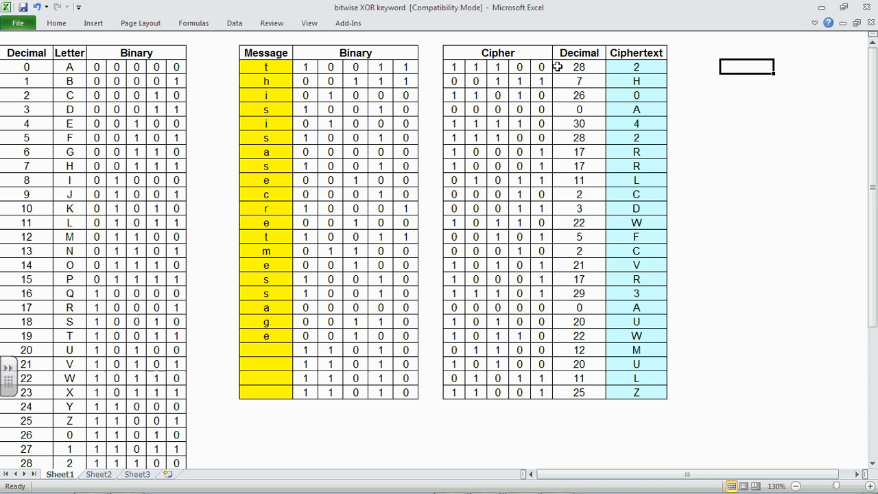
pyautogui.moveTo(96, 83)
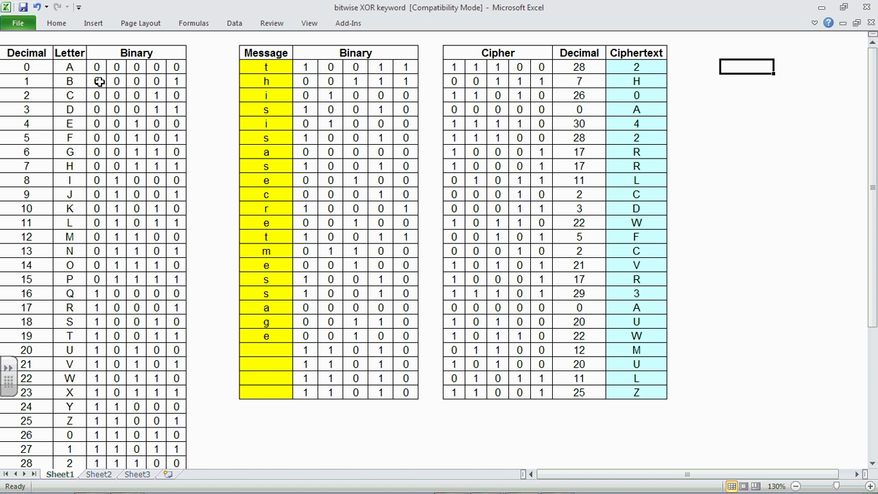
pyautogui.moveTo(556, 67)
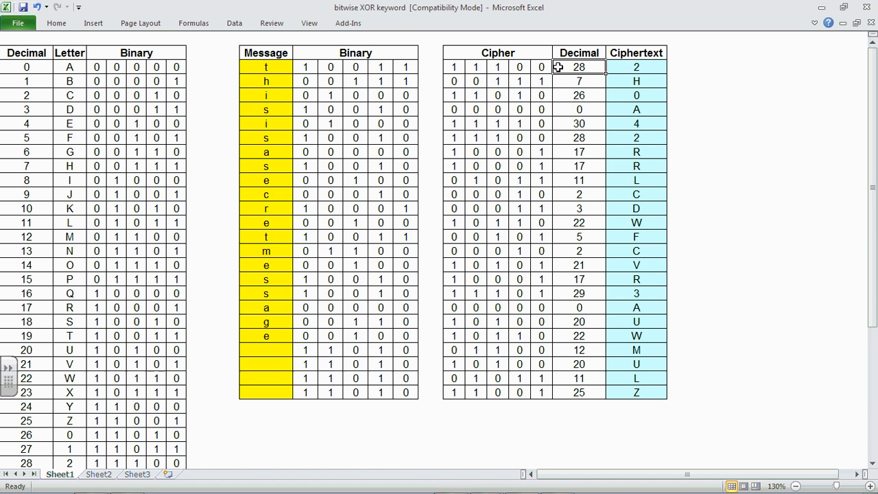
pyautogui.moveTo(25, 321)
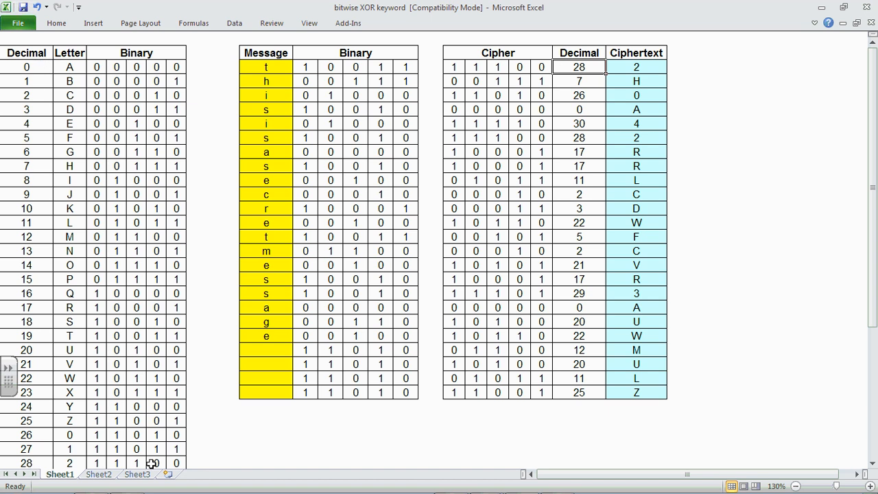
pyautogui.moveTo(81, 455)
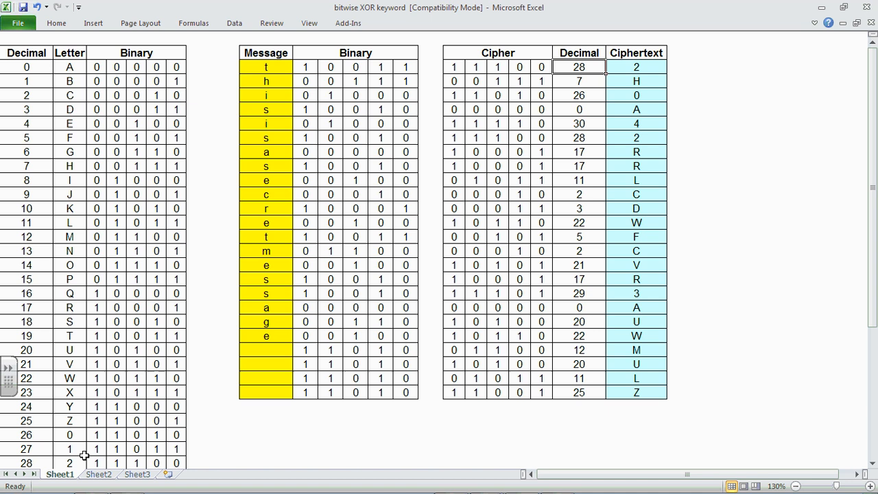
pyautogui.click(642, 66)
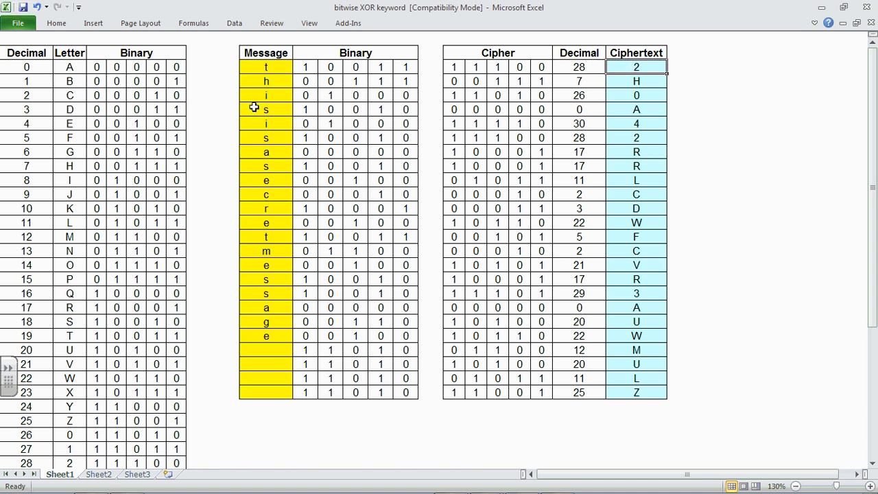
pyautogui.click(266, 110)
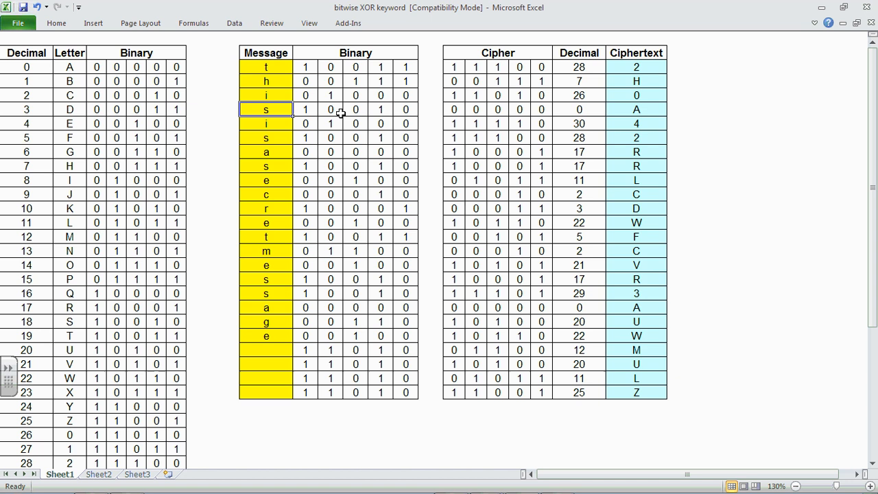
pyautogui.moveTo(455, 110)
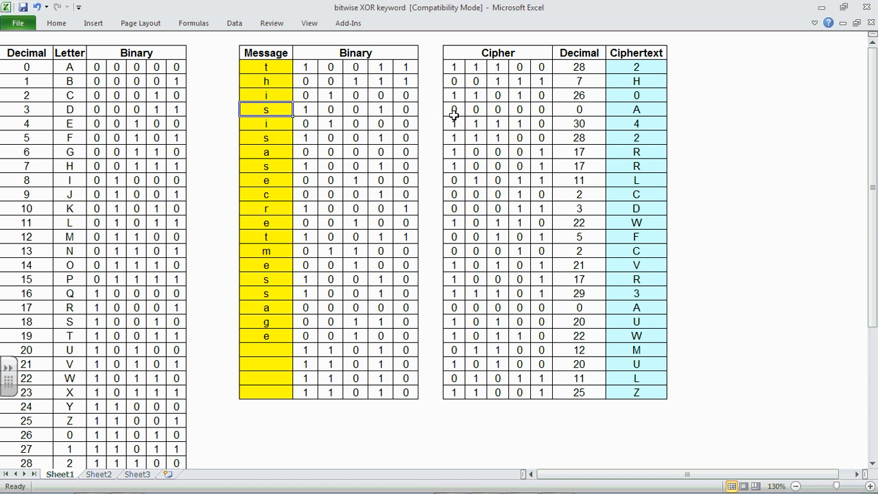
pyautogui.moveTo(579, 109)
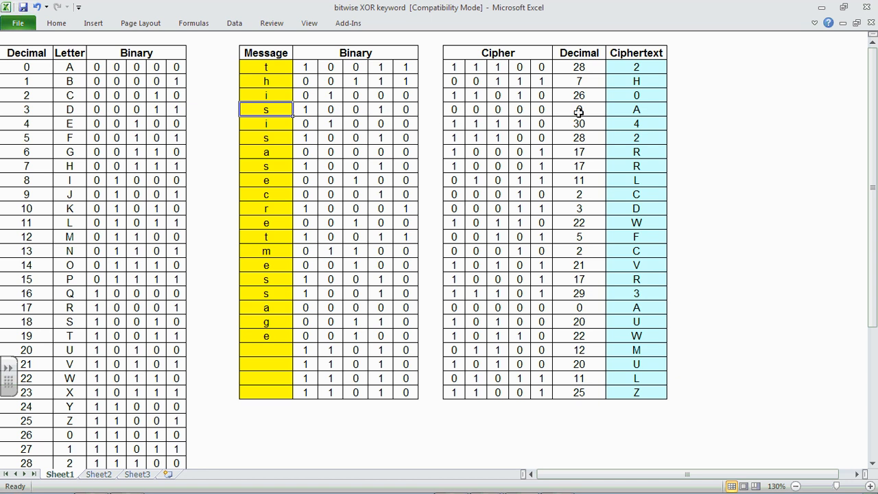
pyautogui.click(579, 110)
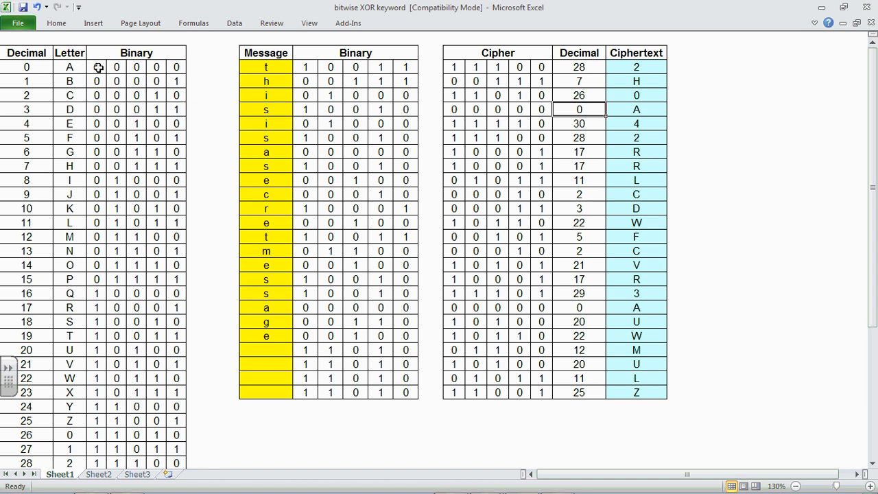
pyautogui.click(636, 110)
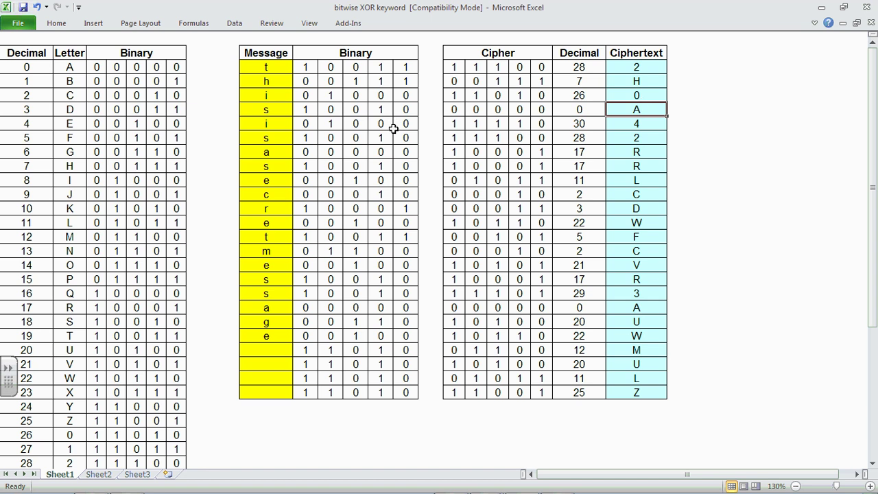
pyautogui.moveTo(280, 109)
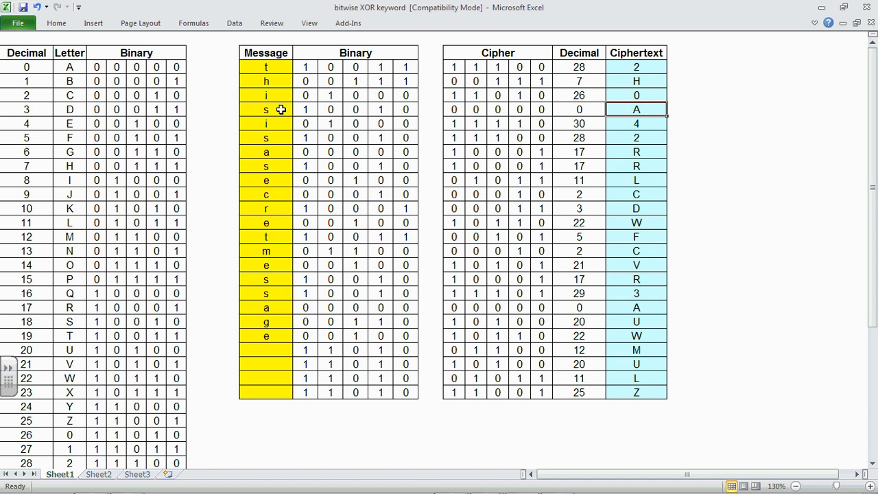
pyautogui.click(266, 110)
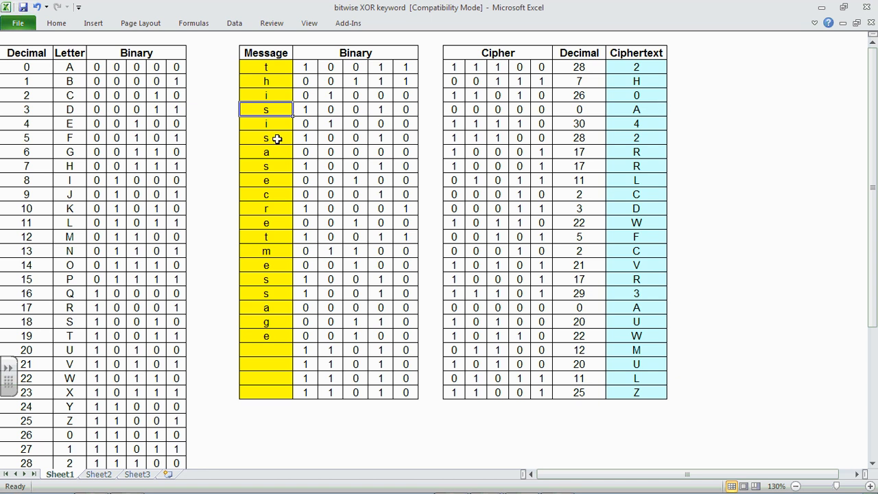
pyautogui.click(266, 138)
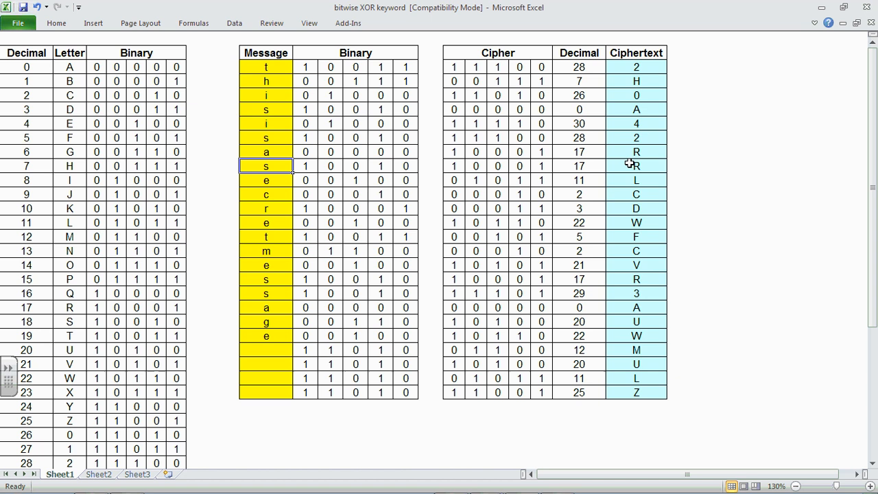
pyautogui.click(266, 278)
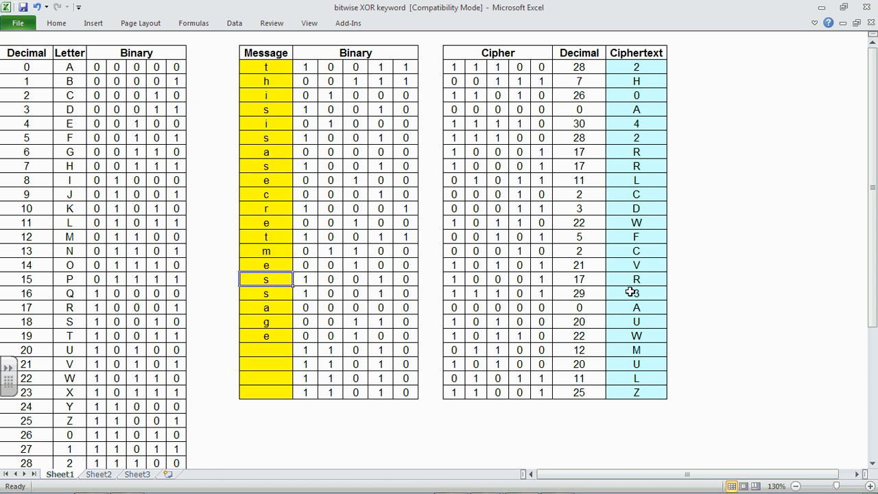
pyautogui.click(267, 294)
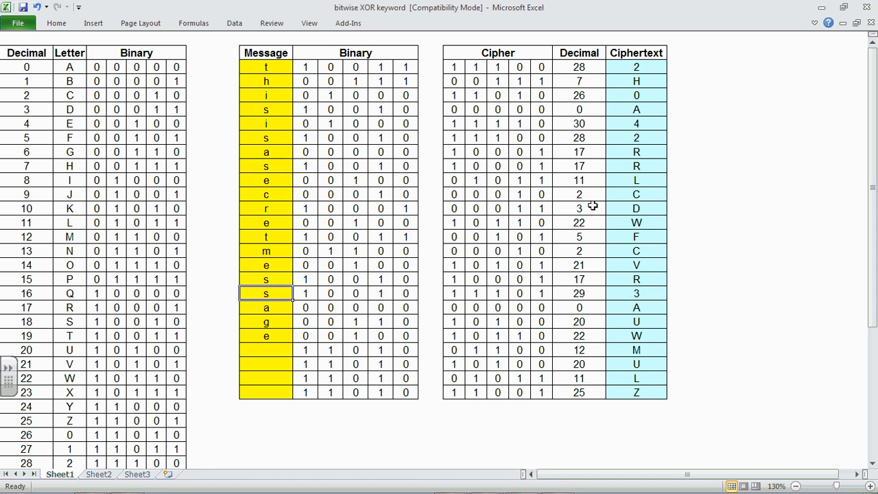
pyautogui.moveTo(595, 183)
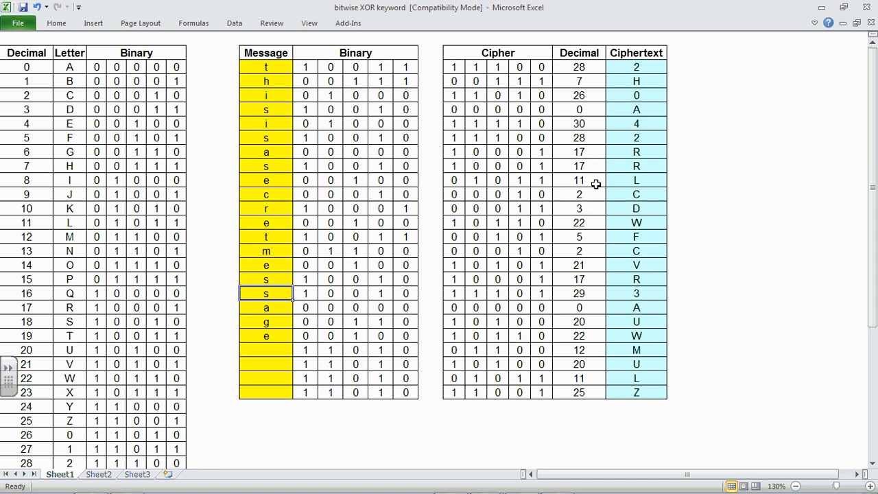
pyautogui.moveTo(574, 187)
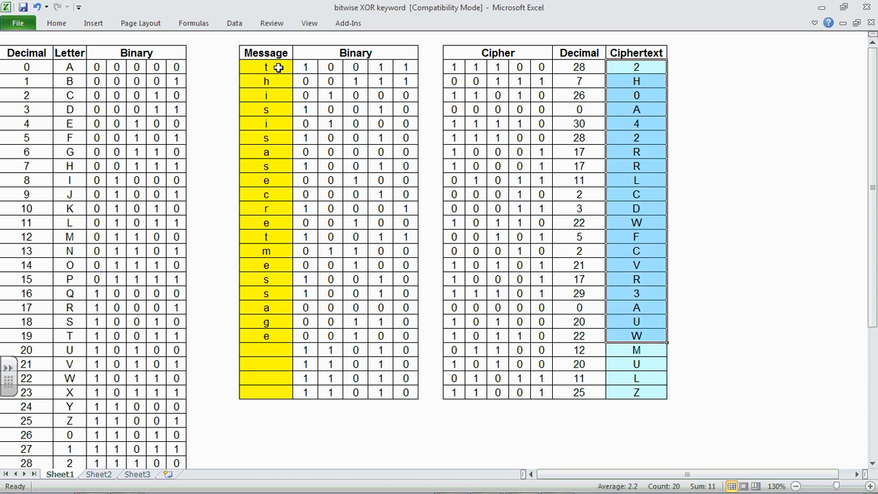
# Enter the ciphertext characters starting with 2 into the Message cells to decode them.
pyautogui.write('2')
pyautogui.click(266, 322)
pyautogui.write('u')
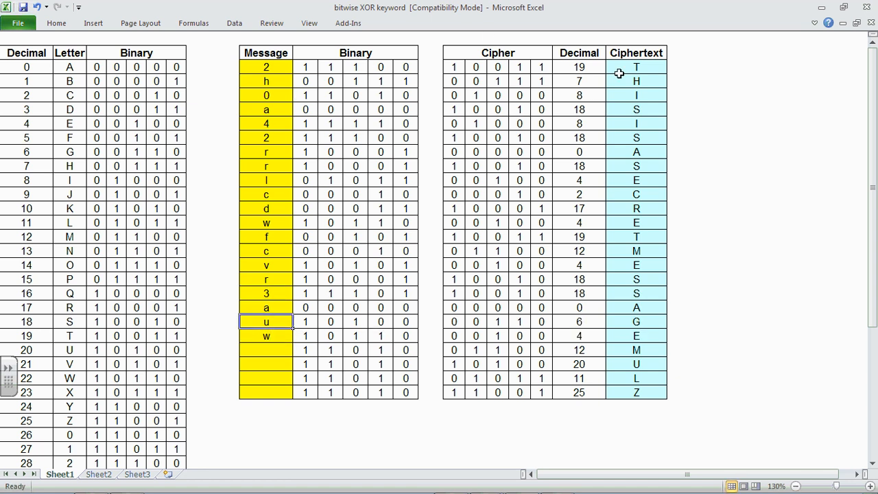
pyautogui.moveTo(637, 66); pyautogui.dragTo(637, 335)
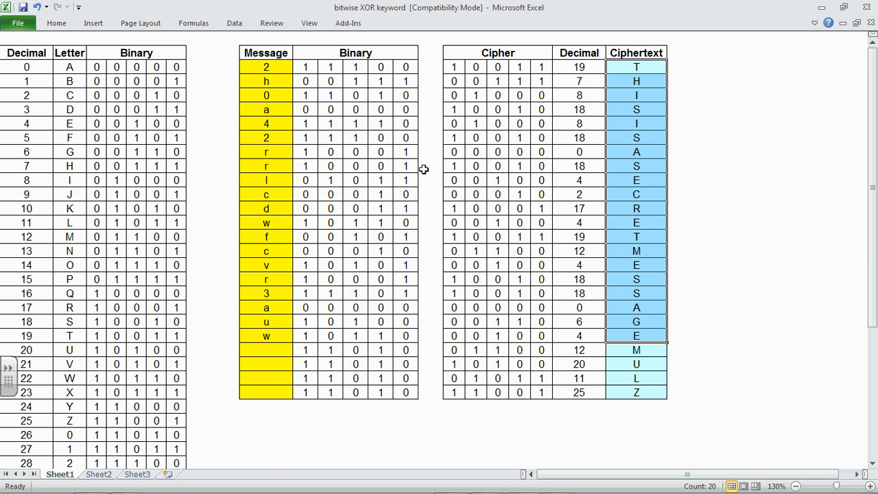
pyautogui.moveTo(406, 264)
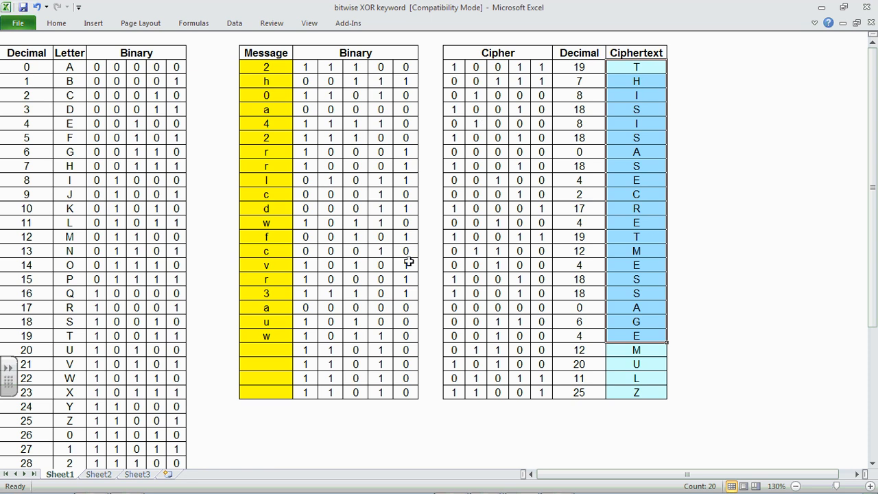
pyautogui.moveTo(381, 218)
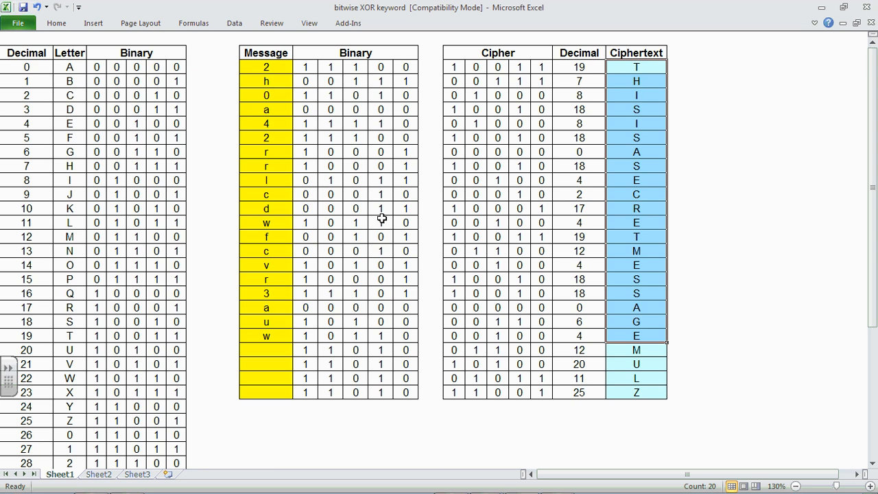
pyautogui.moveTo(386, 208)
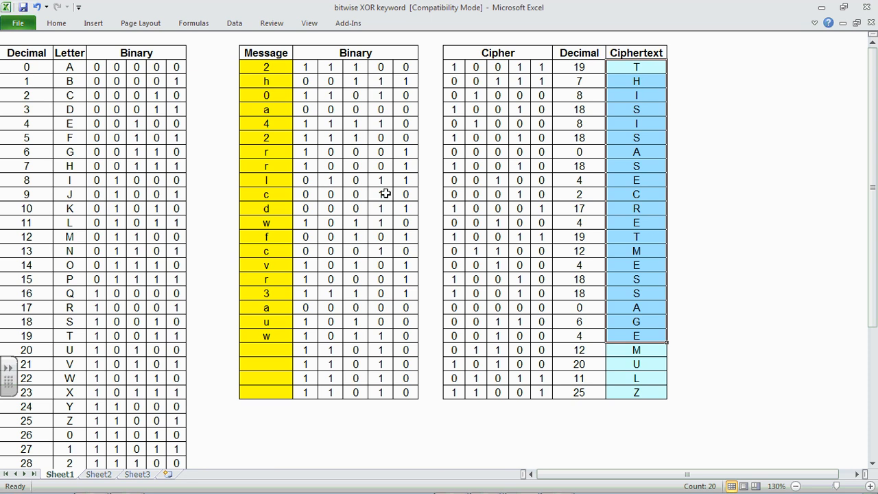
pyautogui.moveTo(501, 294)
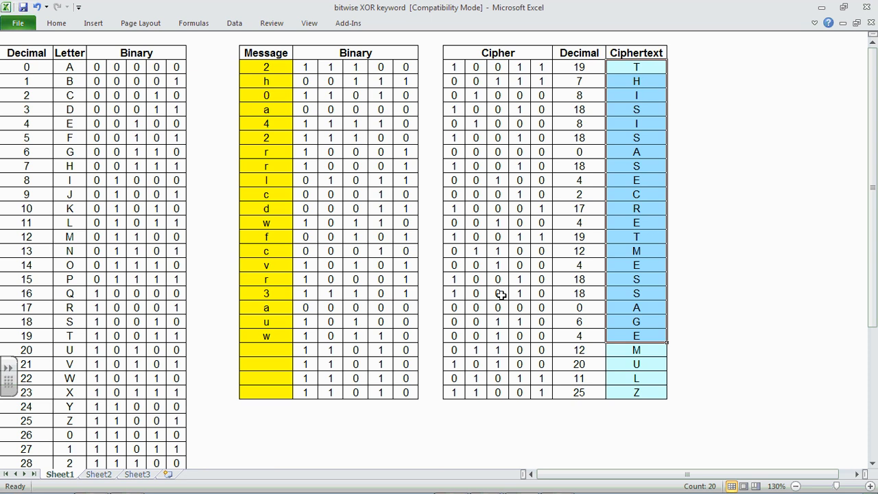